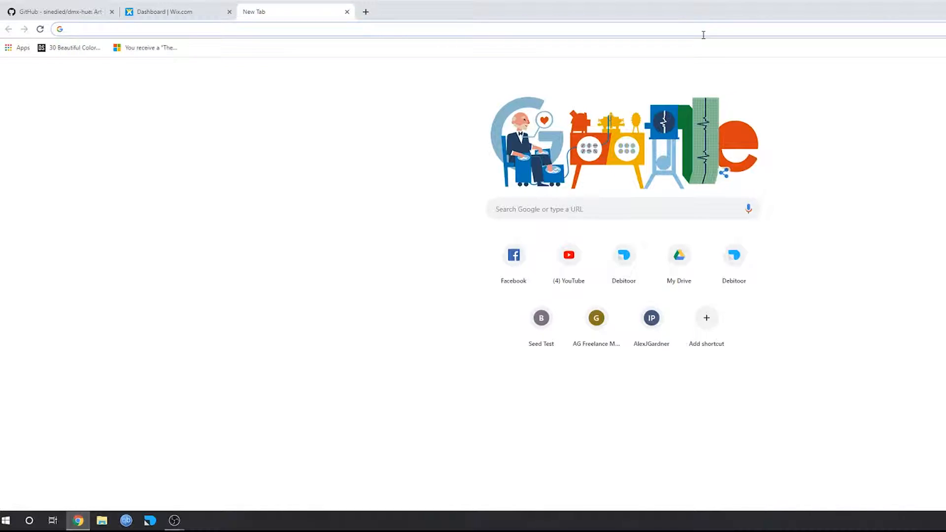
Go to nodejs.org and download the 10.15.3 LTS Windows installer
type("nod")
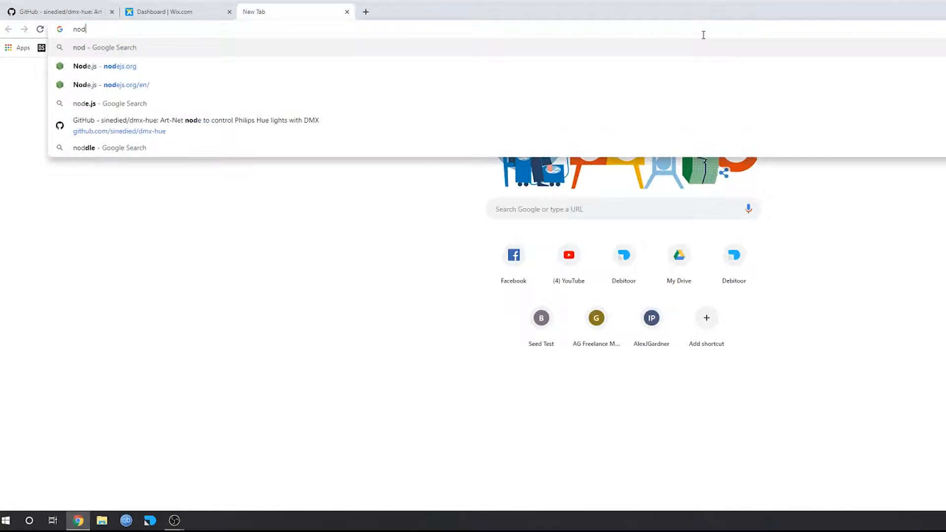
left_click(111, 84)
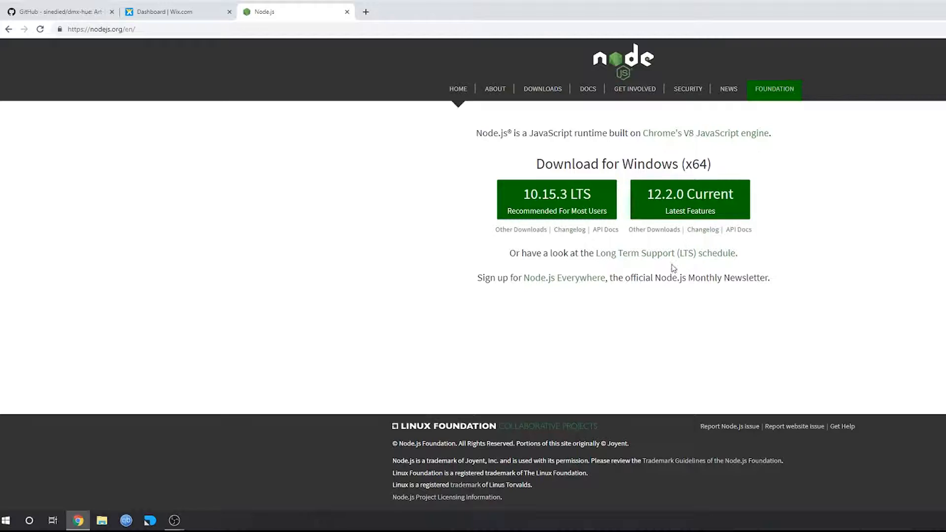
left_click(556, 194)
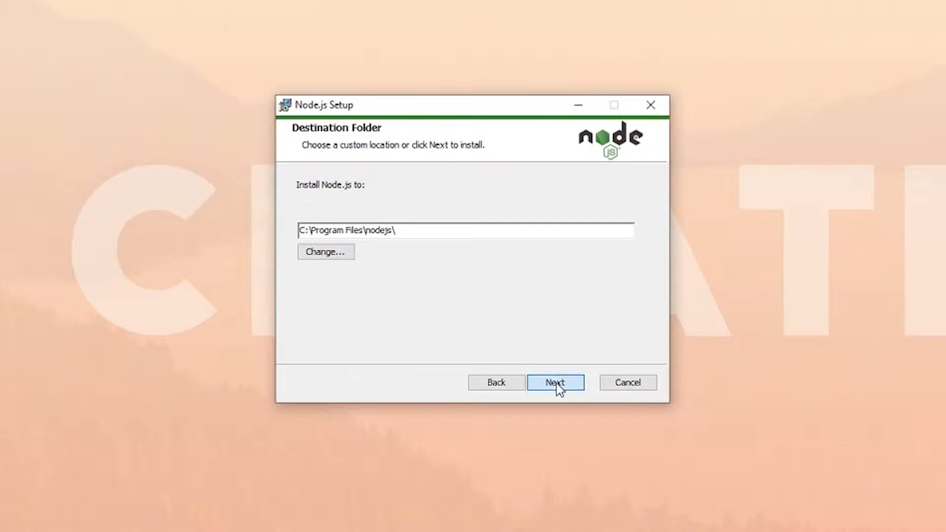
Install Node.js with the default C:\Program Files\nodejs\ destination folder
left_click(555, 383)
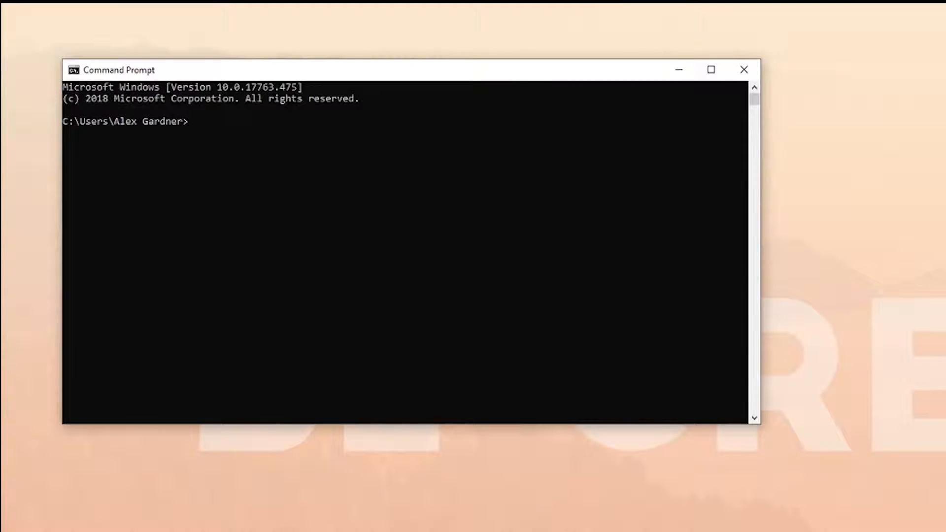
Run npm install -g dmx-hue to install dmx-hue 1.3.2 globally
type("npm")
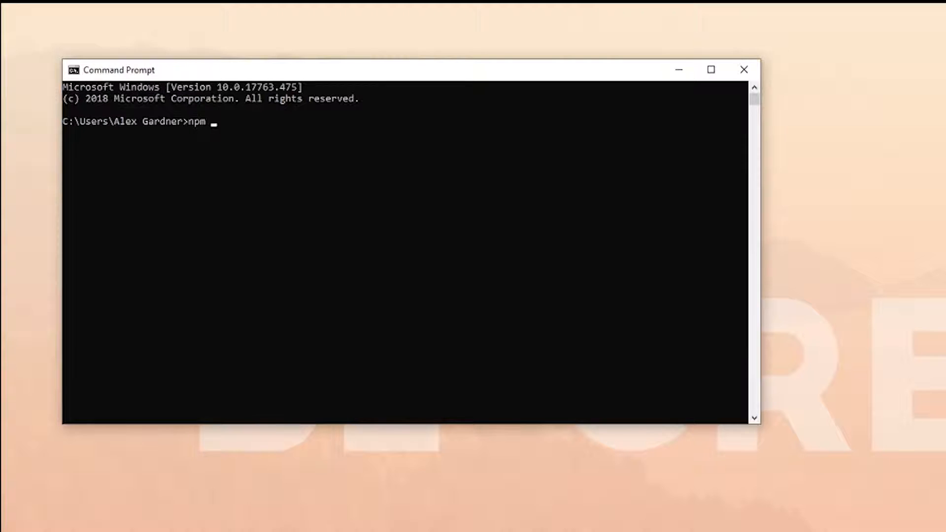
type("install")
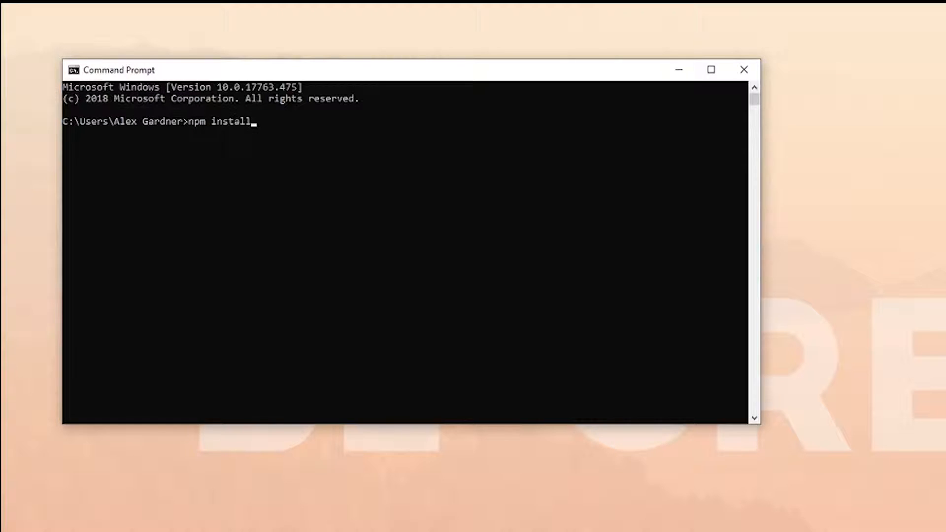
type("-g dmx")
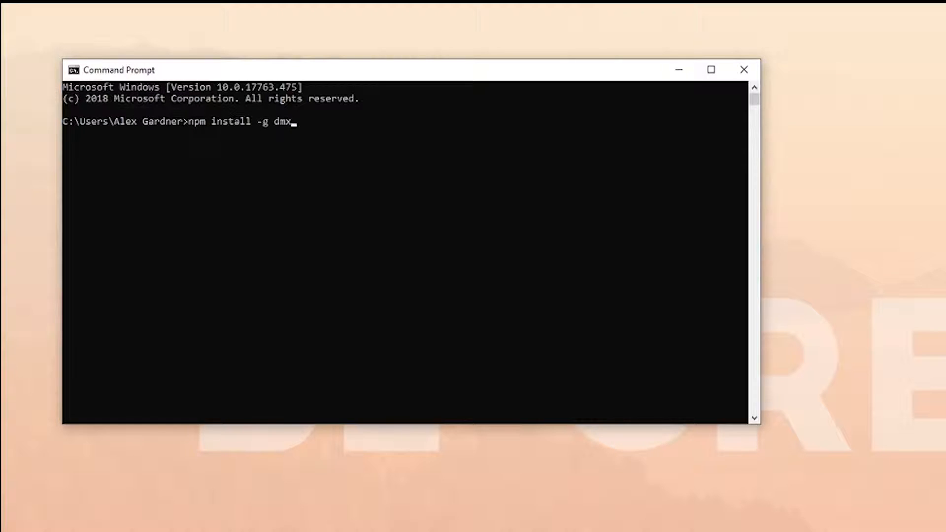
type("-hue")
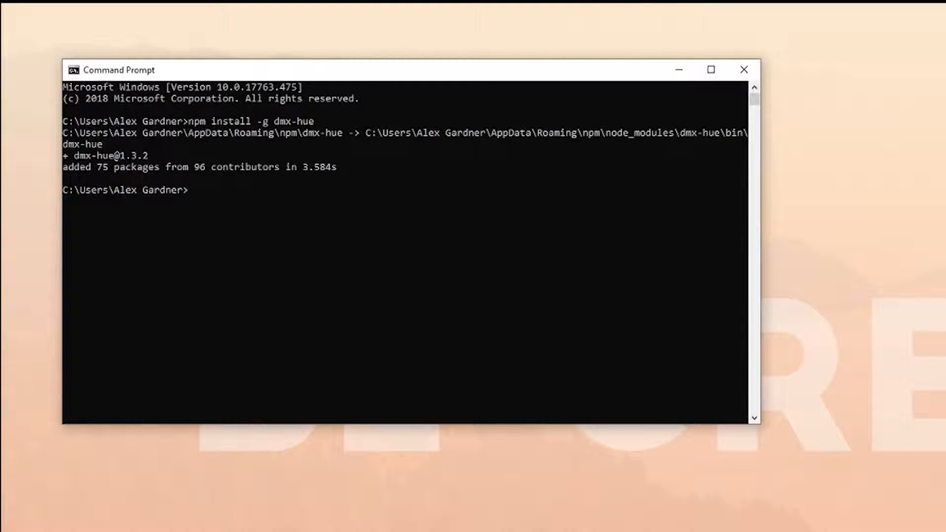
Run dmx-hue setup with address and universe 1 and 100 ms transitions
type("dmx-h")
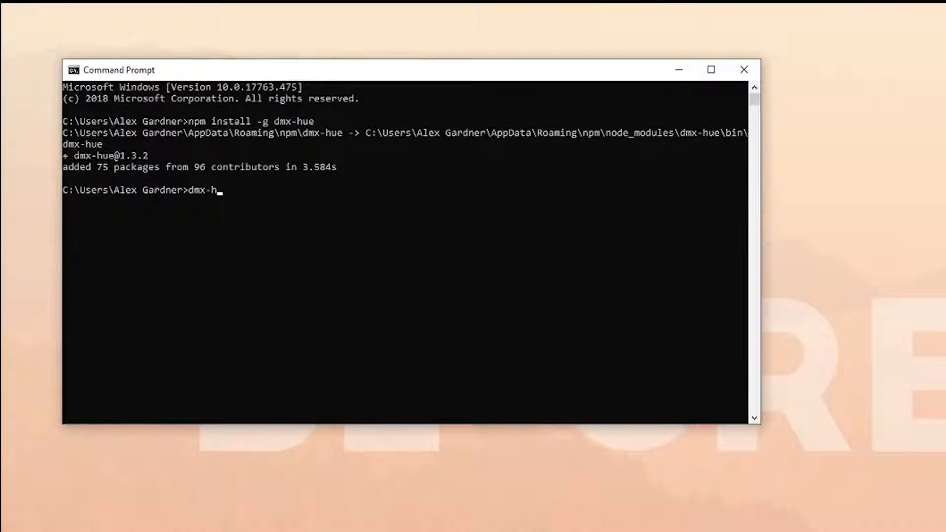
type("ue setup")
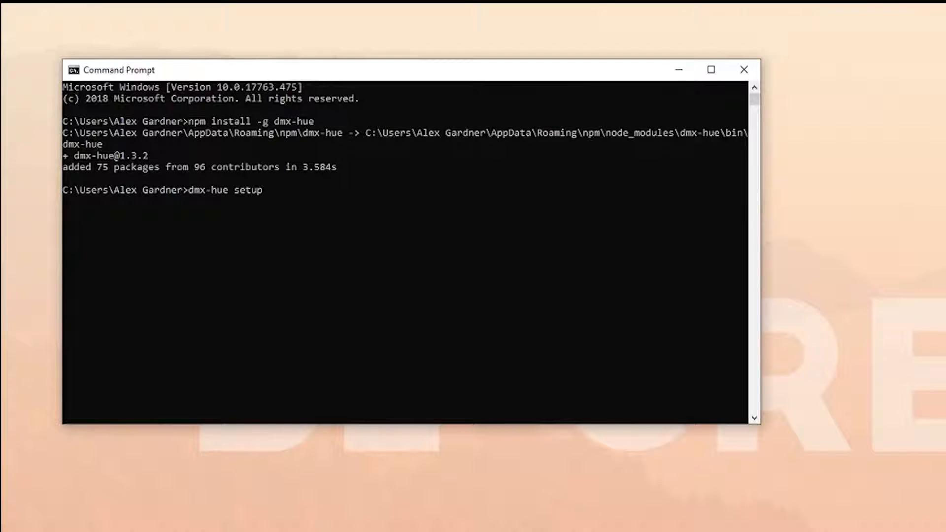
key("enter")
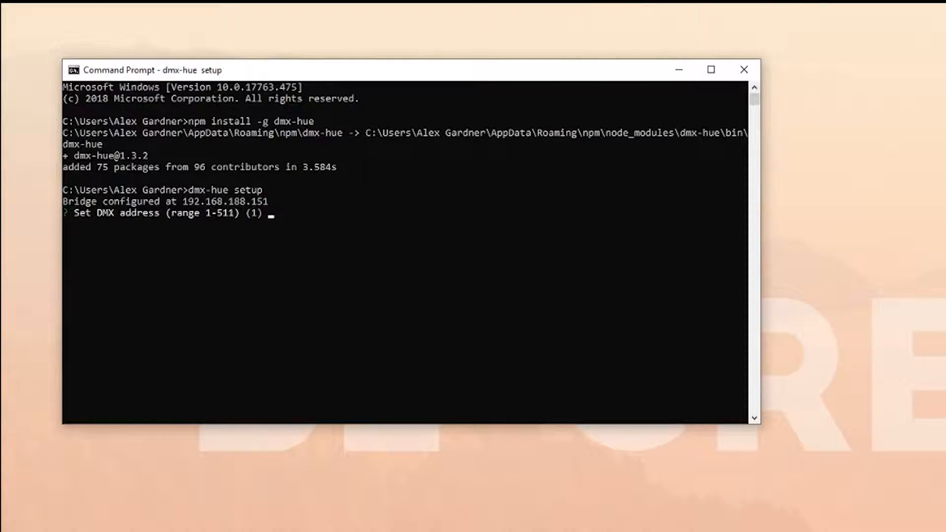
type("1")
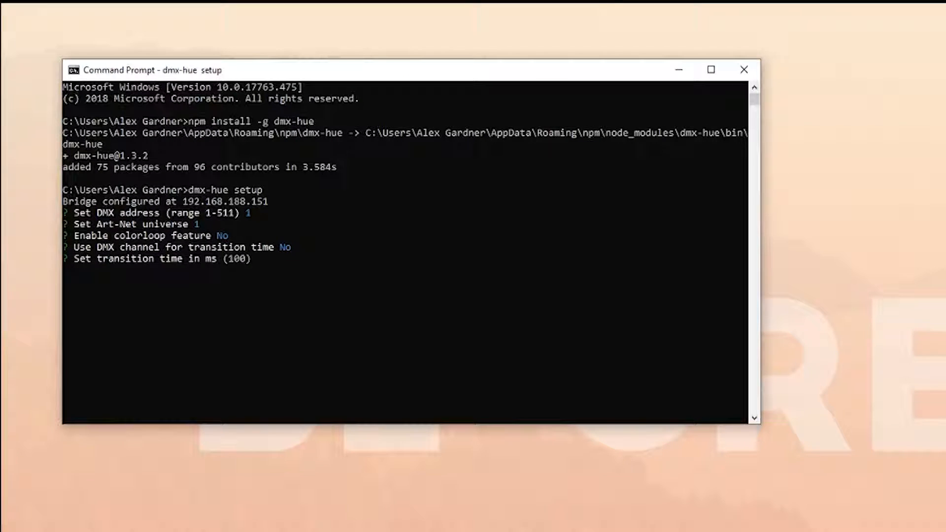
key("enter")
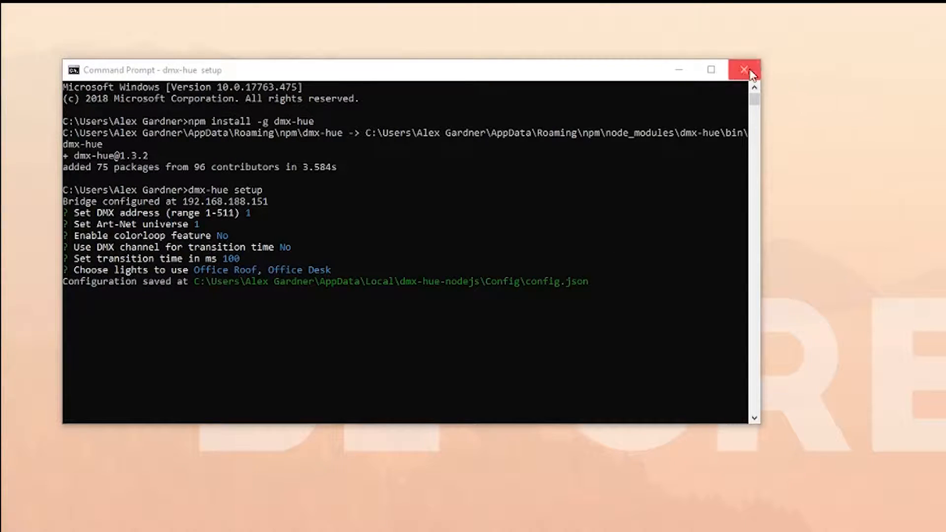
mouse_move(745, 70)
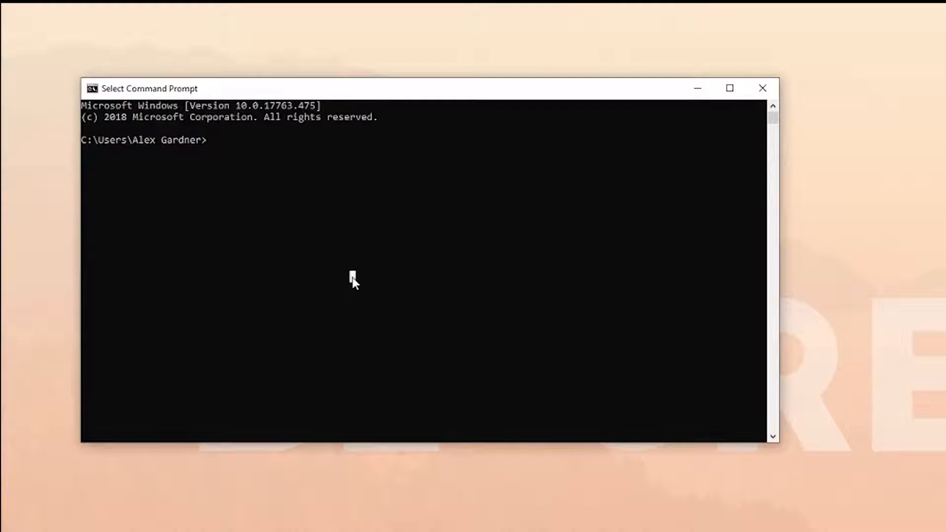
Run dmx-hue in a fresh Command Prompt to start the Art-Net node
type("dmx")
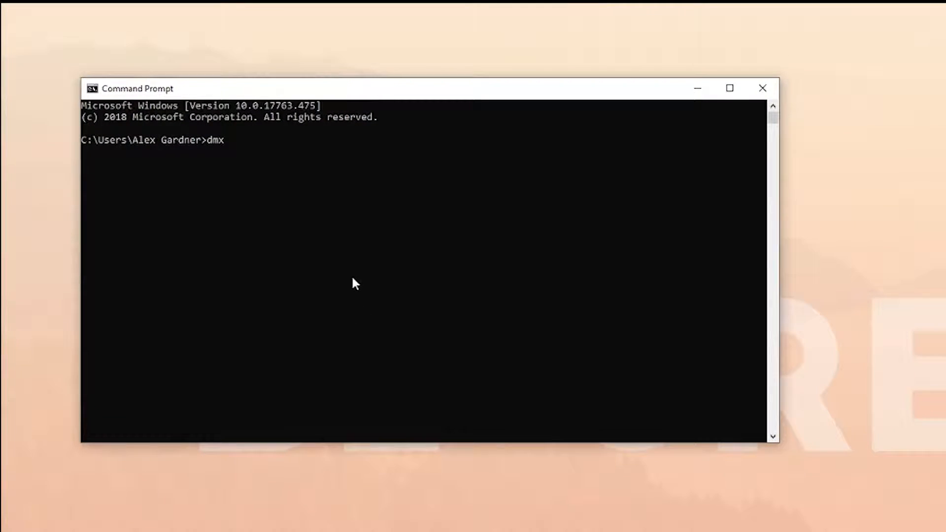
type("-hue")
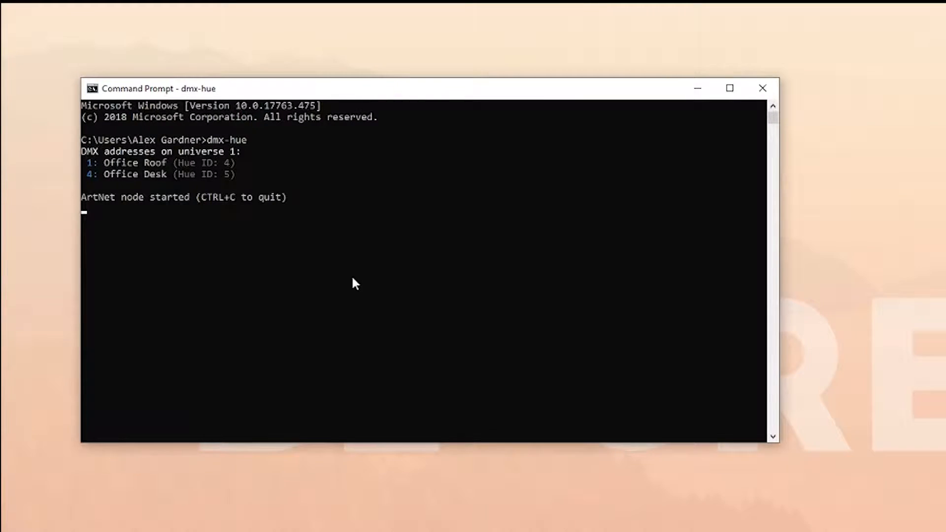
mouse_move(249, 308)
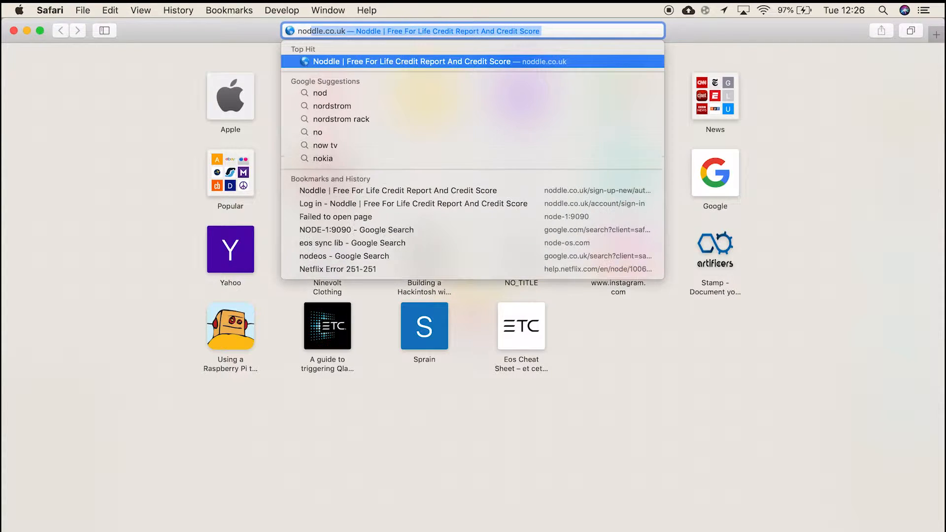
Go to nodejs.org and download the 10.15.3 LTS macOS installer
type("node.js.org")
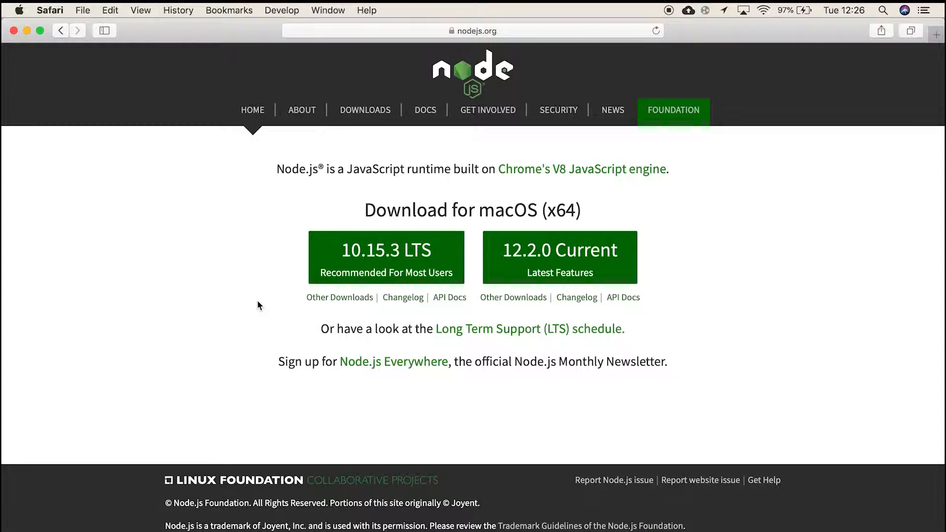
left_click(387, 257)
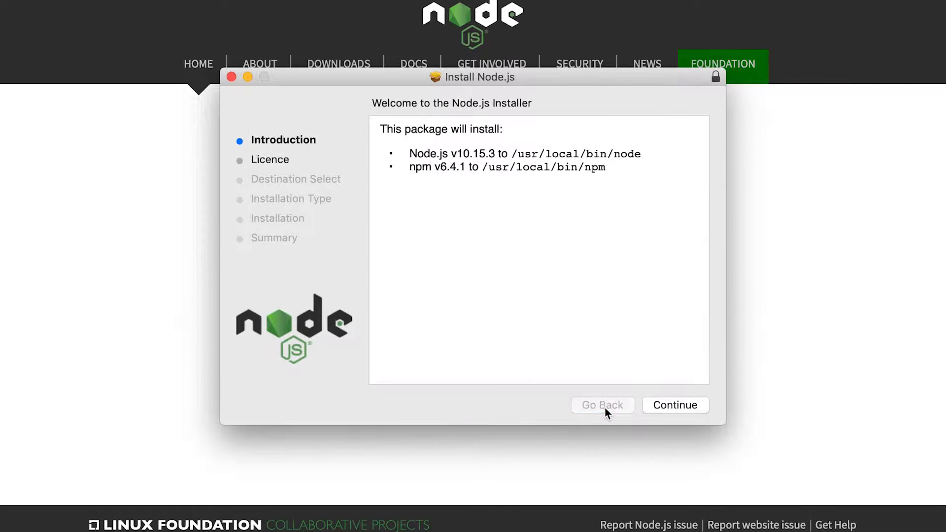
Continue through the installer and close it after installing Node.js v10.15.3
left_click(675, 405)
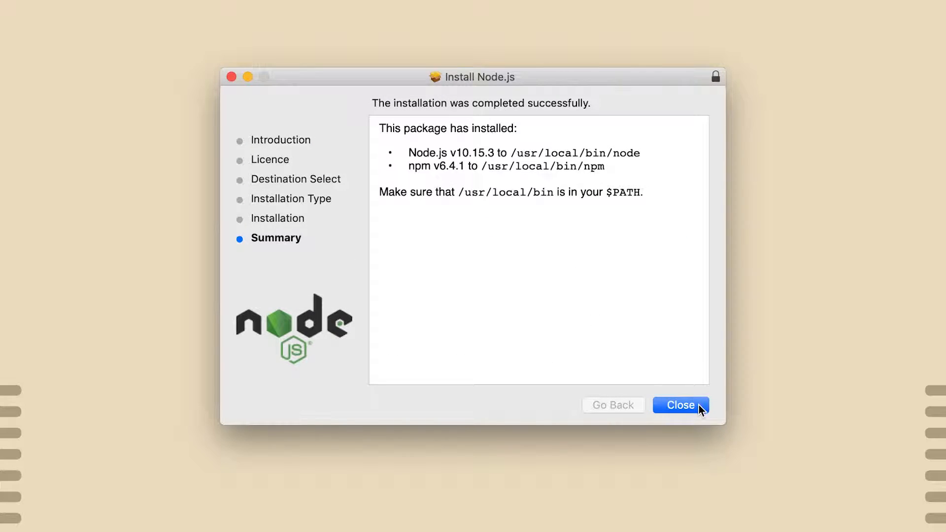
left_click(681, 405)
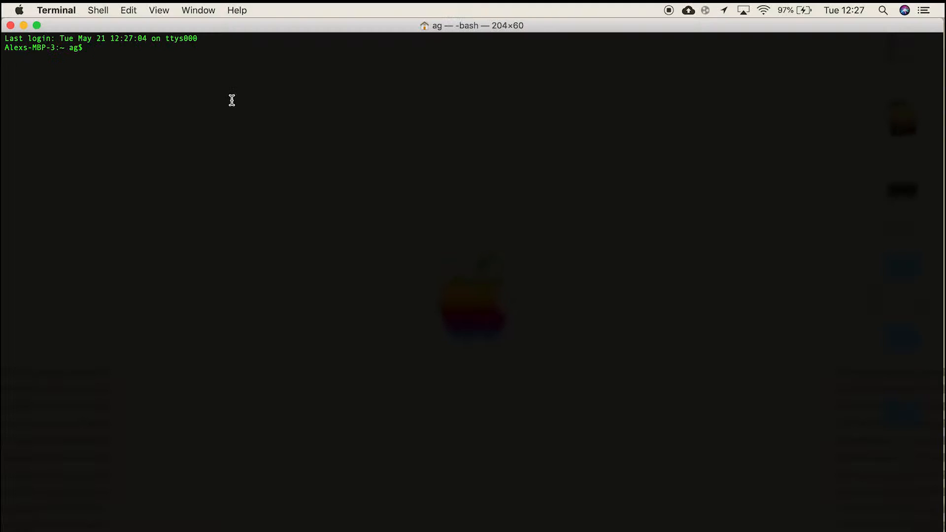
Run sudo npm install -g dmx-hue and enter the administrator password
type("sudo")
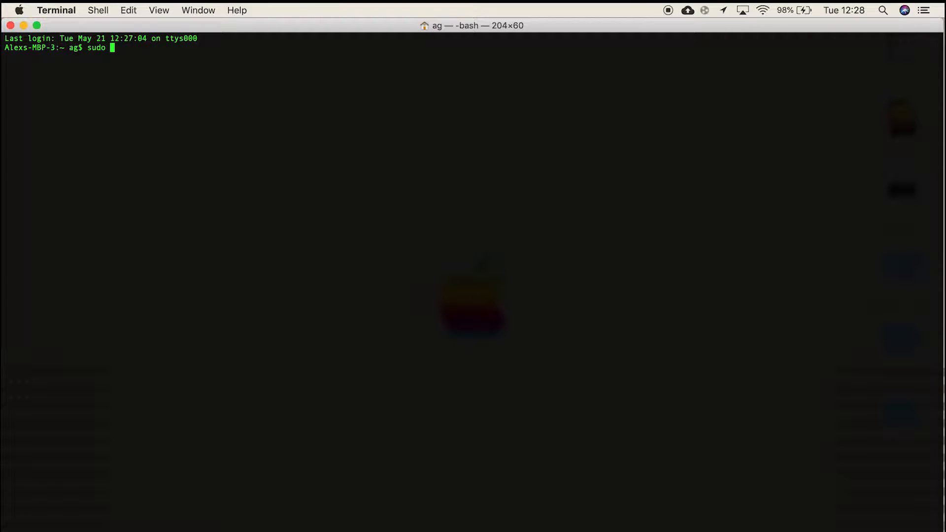
type("npm install")
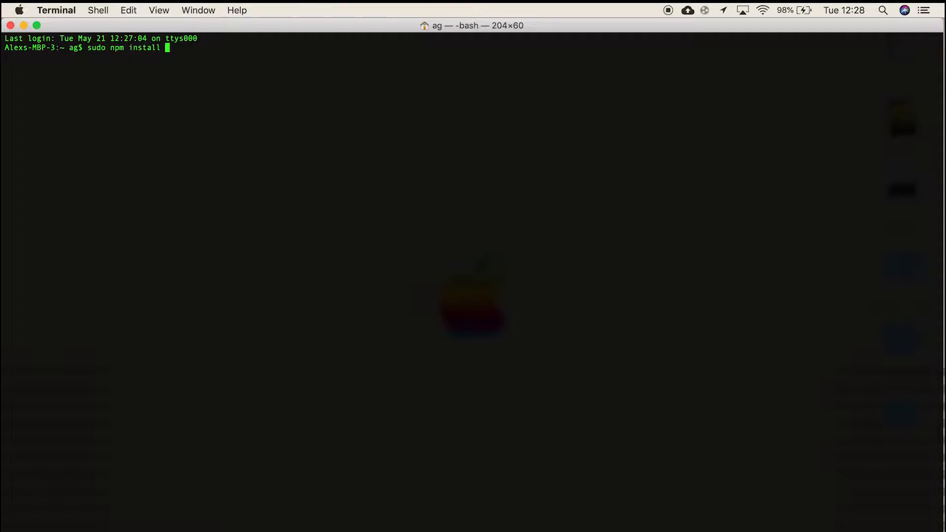
type("0")
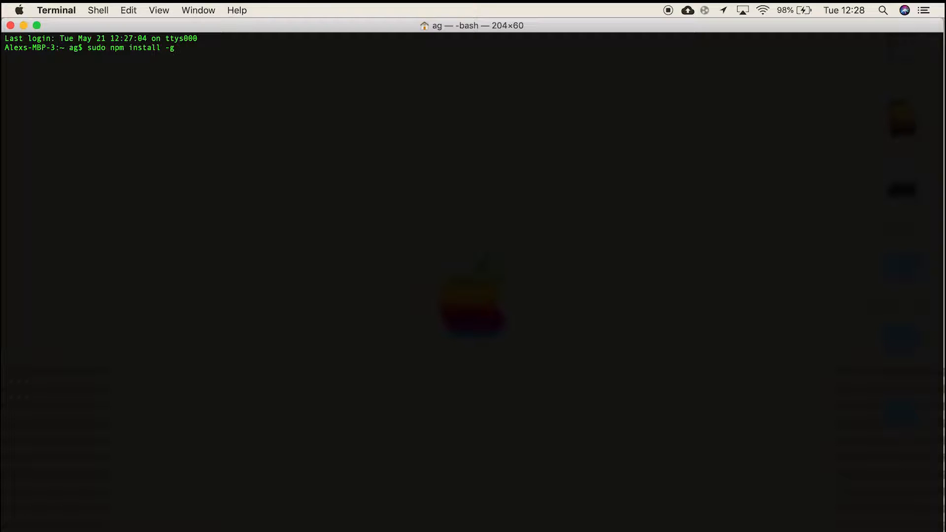
type("dmx-hue")
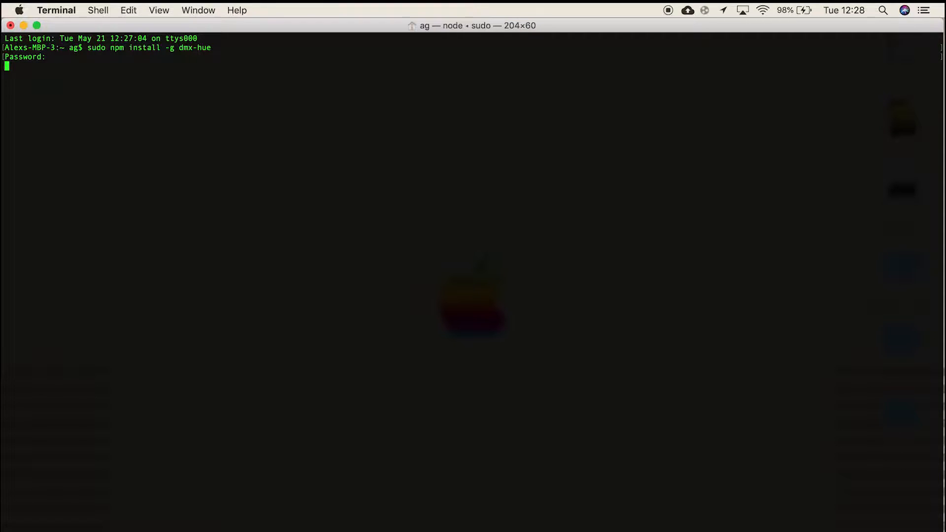
key("enter")
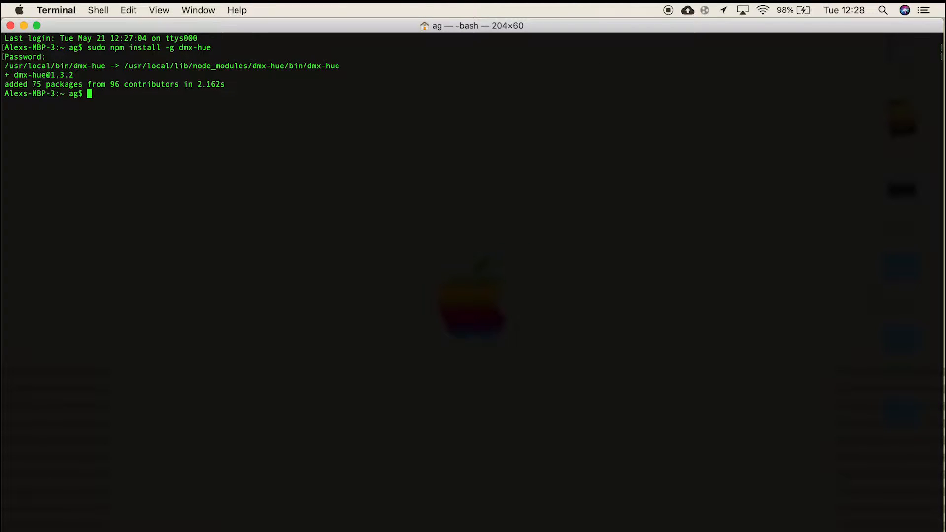
Run dmx-hue setup, link the Hue bridge, then rerun setup for address 1, universe 1
type("dmx-hue")
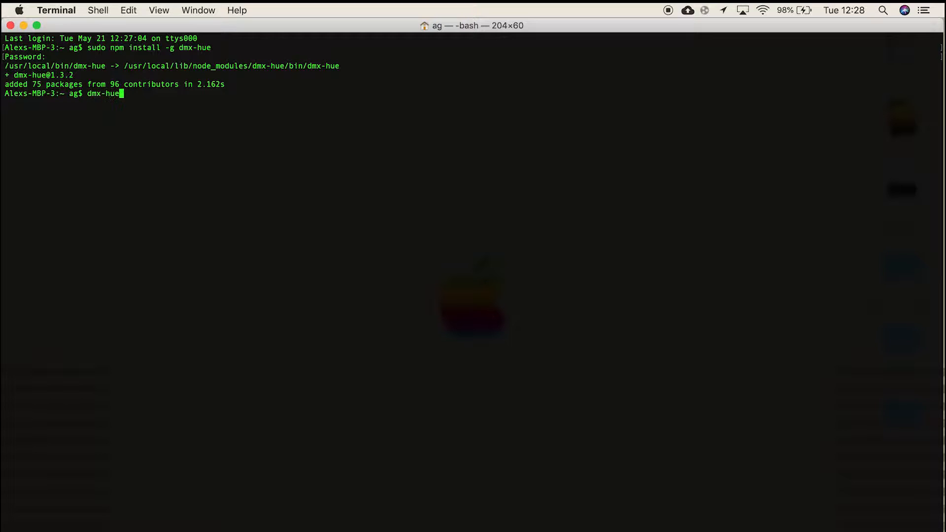
type("setup")
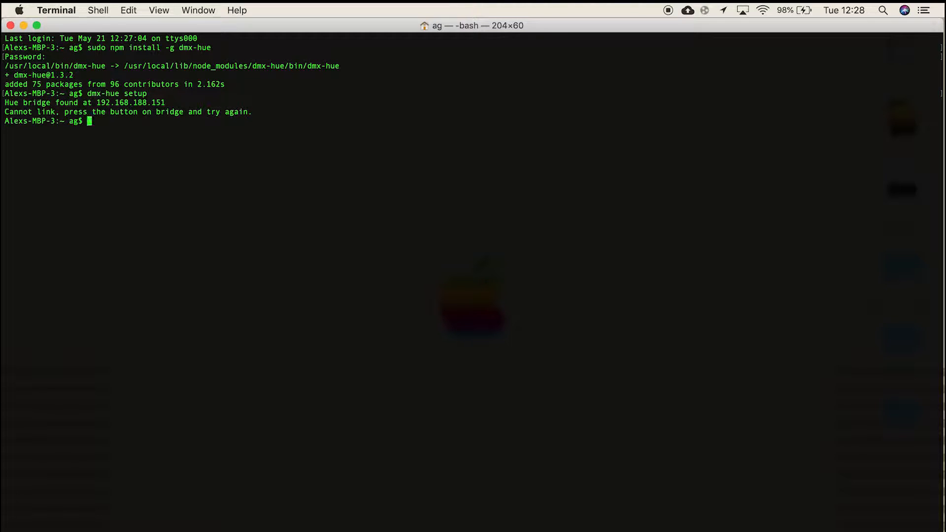
type("dmx-hue setup")
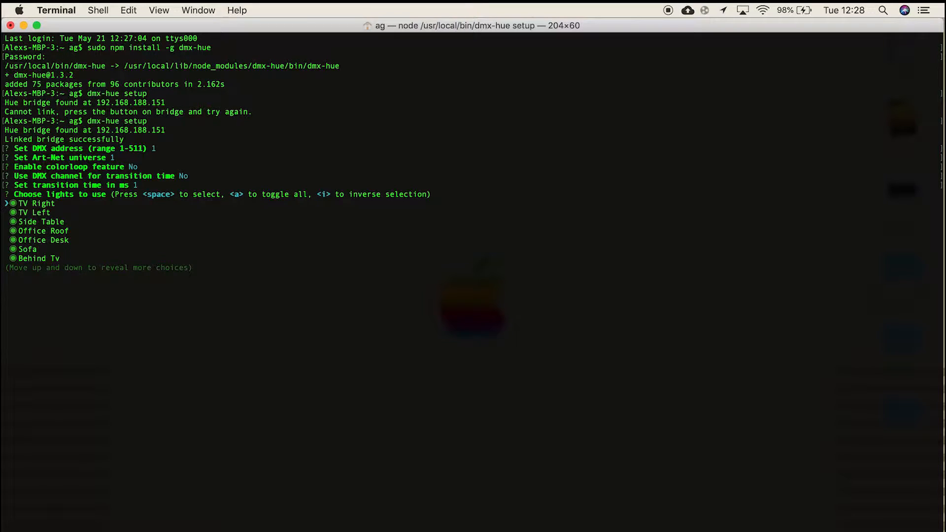
Select Office Roof and Office Desk in the lights checklist
key("space")
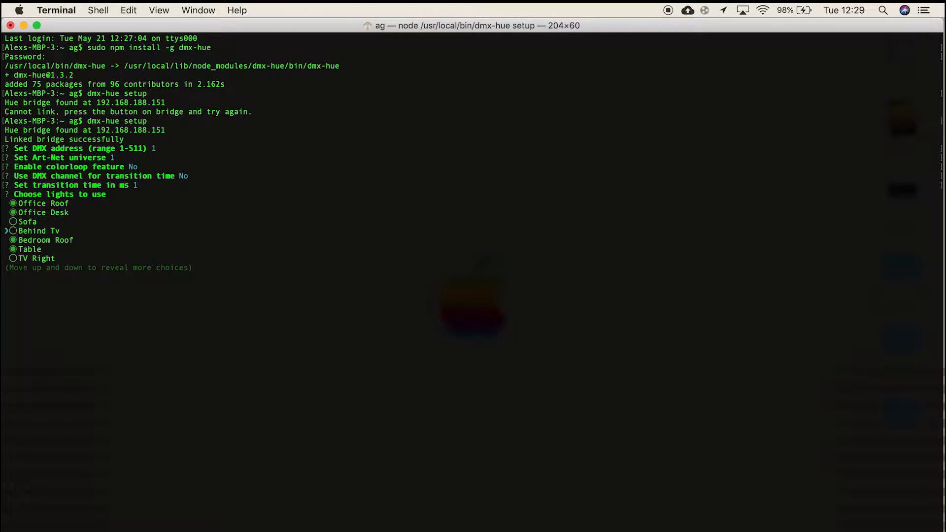
scroll("down", 3)
type("dmx-")
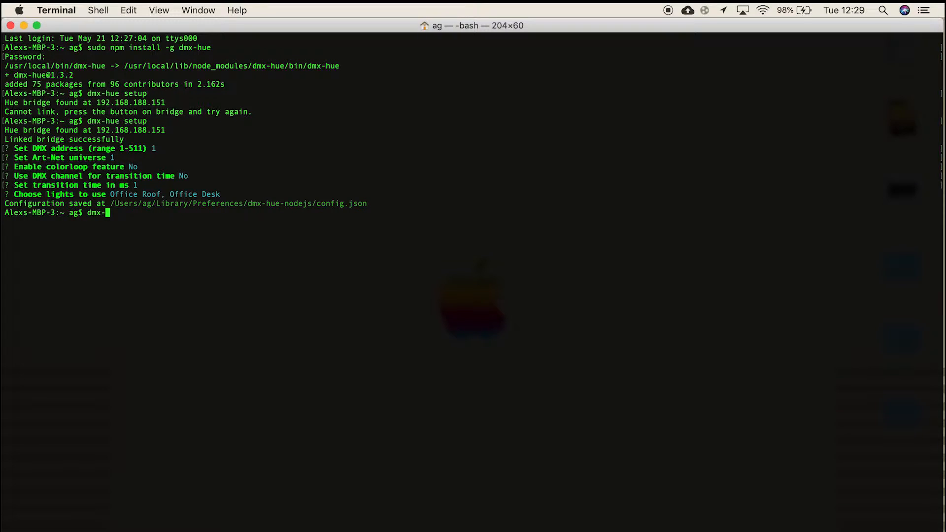
Run dmx-hue in macOS Terminal so the Art-Net node maps Office Roof and Office Desk on universe 1
type("hue")
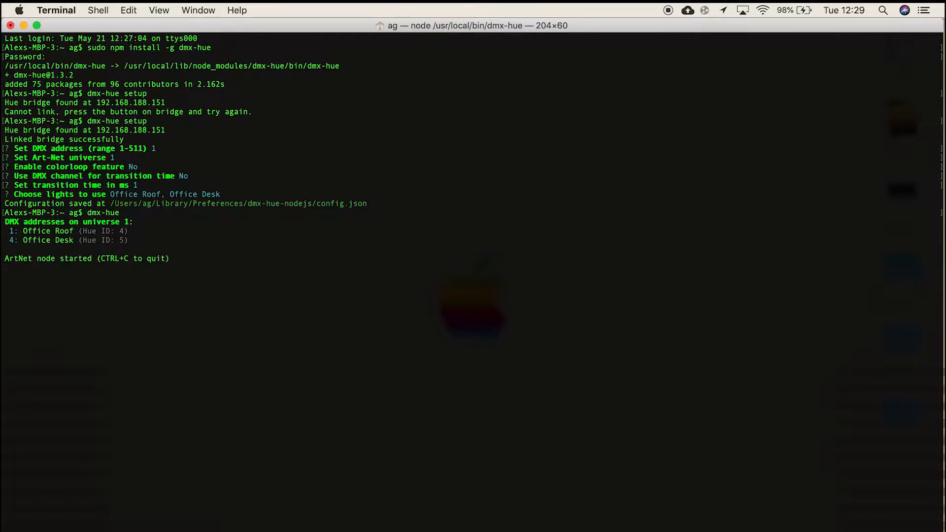
mouse_move(658, 8)
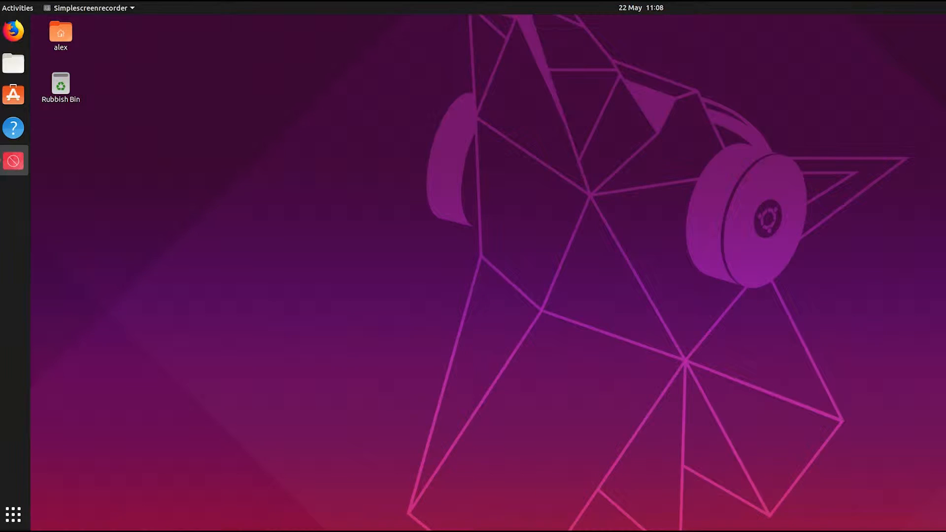
mouse_move(12, 515)
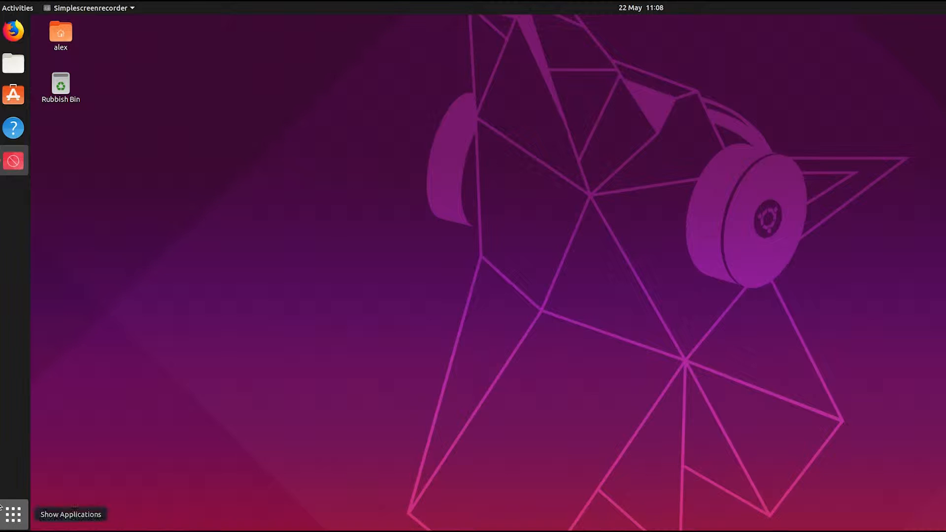
Launch GNOME Terminal from Show Applications on the Ubuntu desktop
left_click(14, 514)
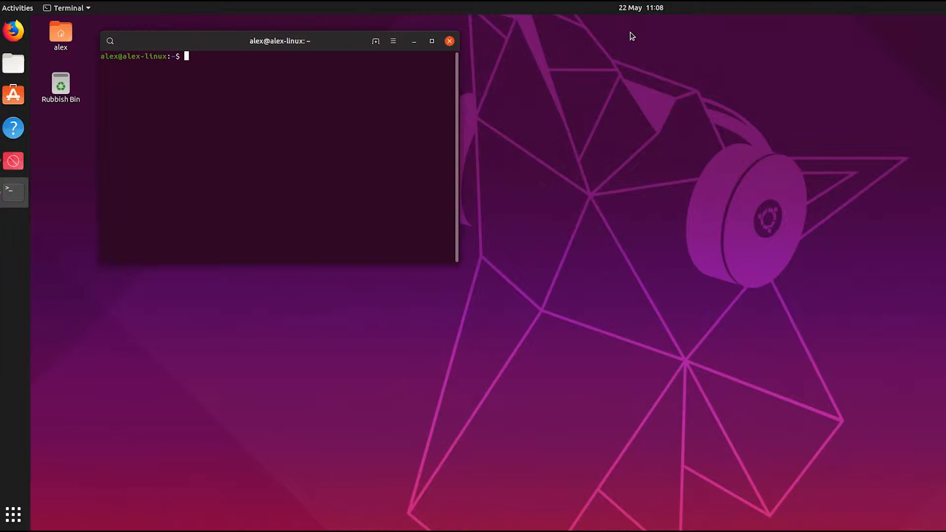
left_click_drag(279, 41, 629, 146)
type("sudo apt-get")
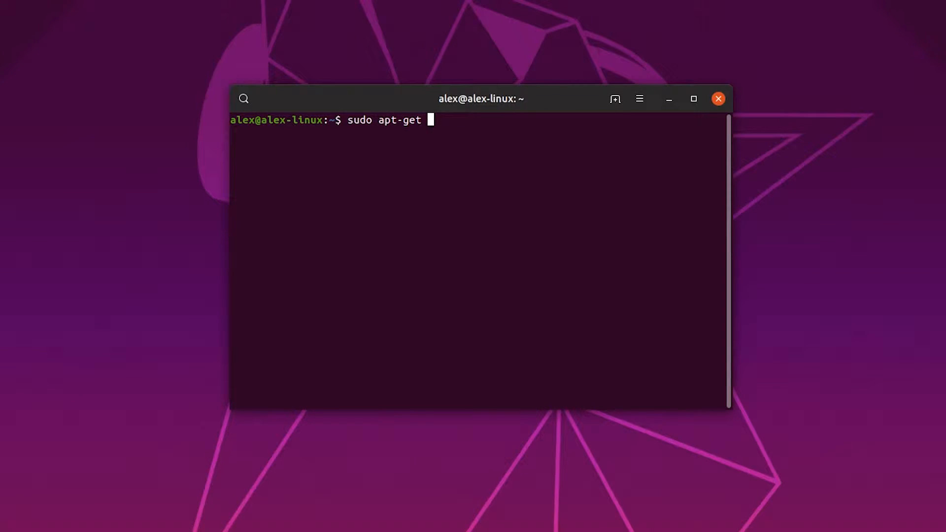
Install Node.js 10.15.2 with sudo apt-get install nodejs, authorising with the sudo password
type("inst")
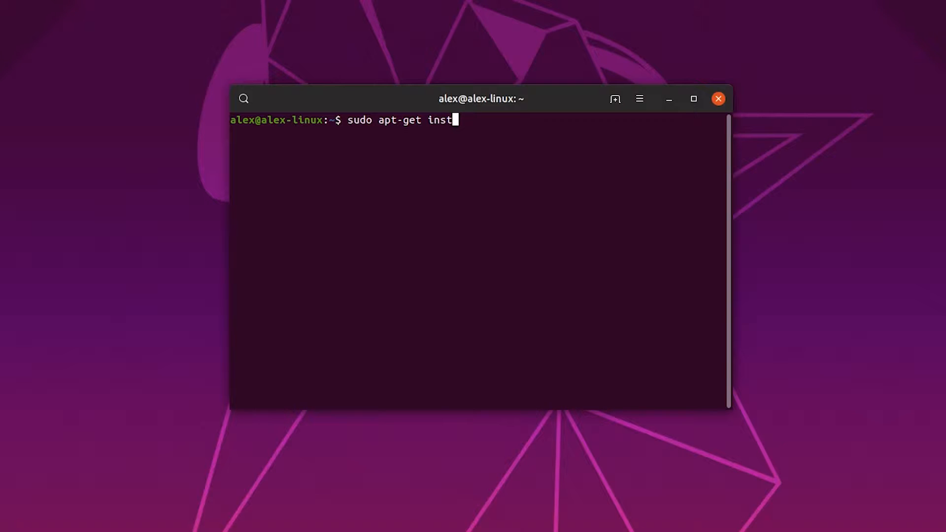
type("all")
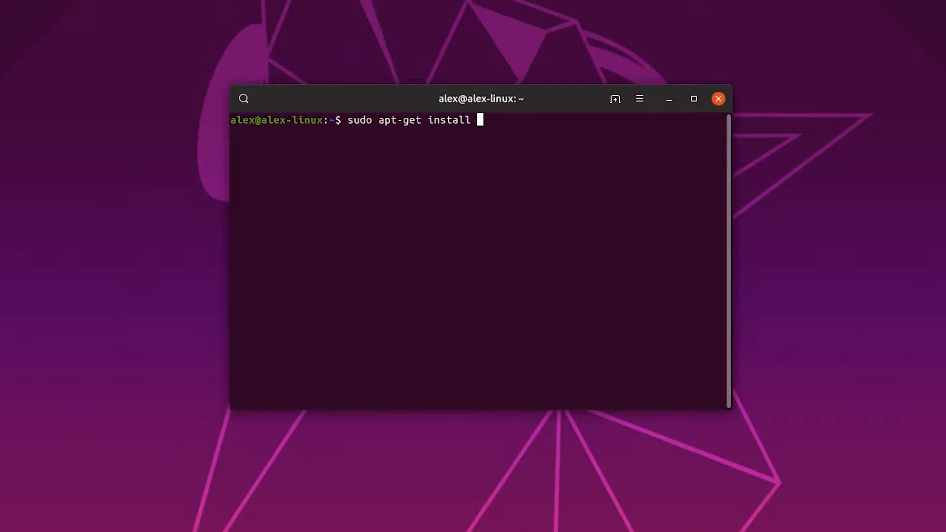
type("nodejs")
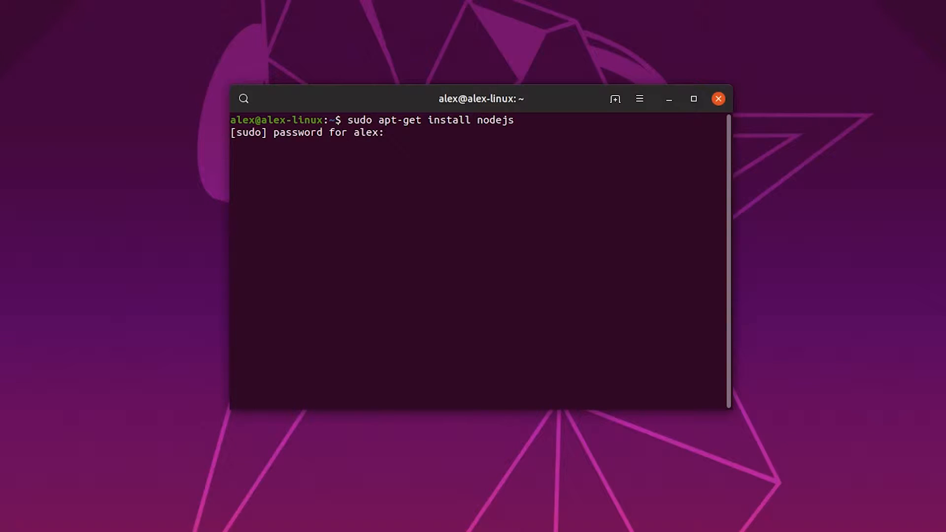
key("Return")
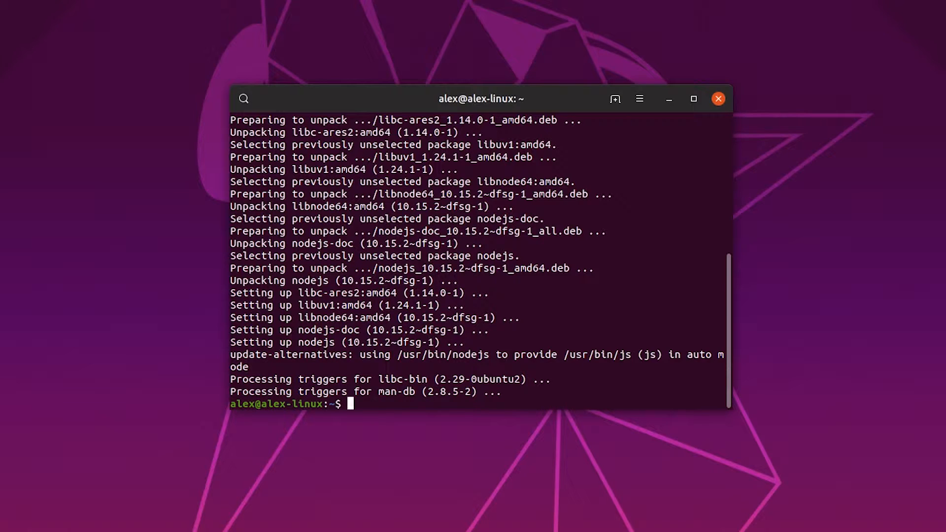
type("sudo apt-get install")
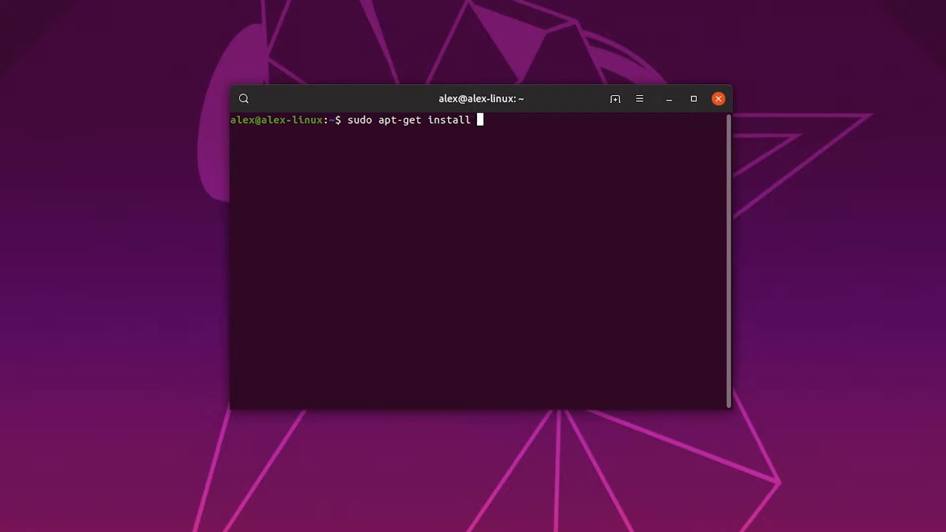
Install npm 5.8.0 with sudo apt-get install npm, confirm with y, then clear the screen
type("npm")
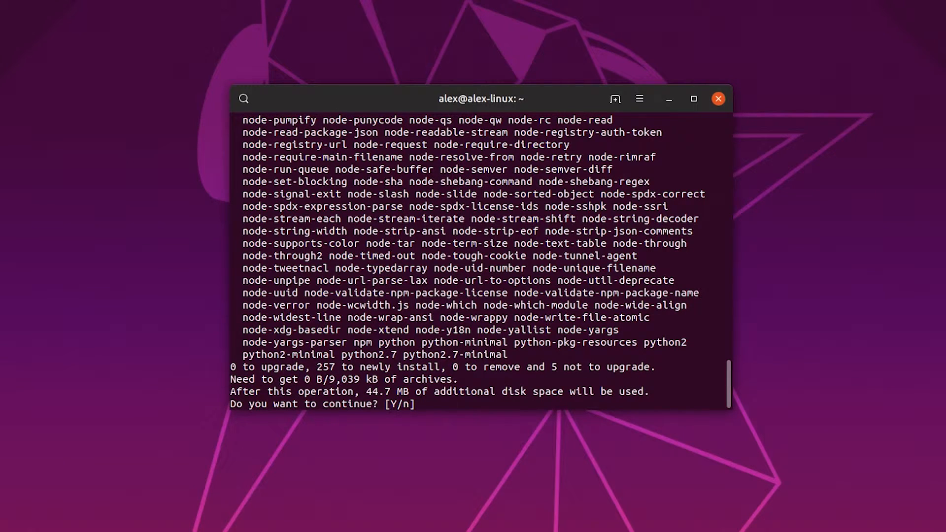
type("y")
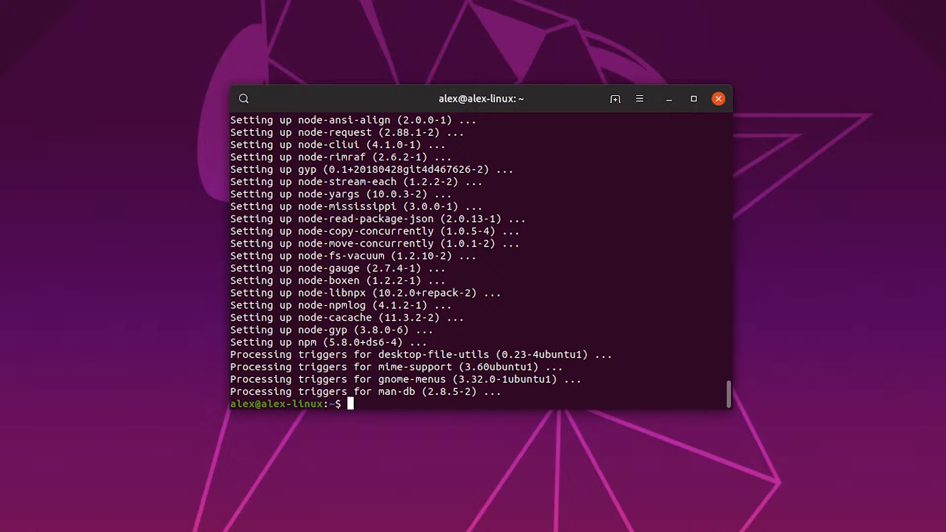
type("cle")
type("sudo")
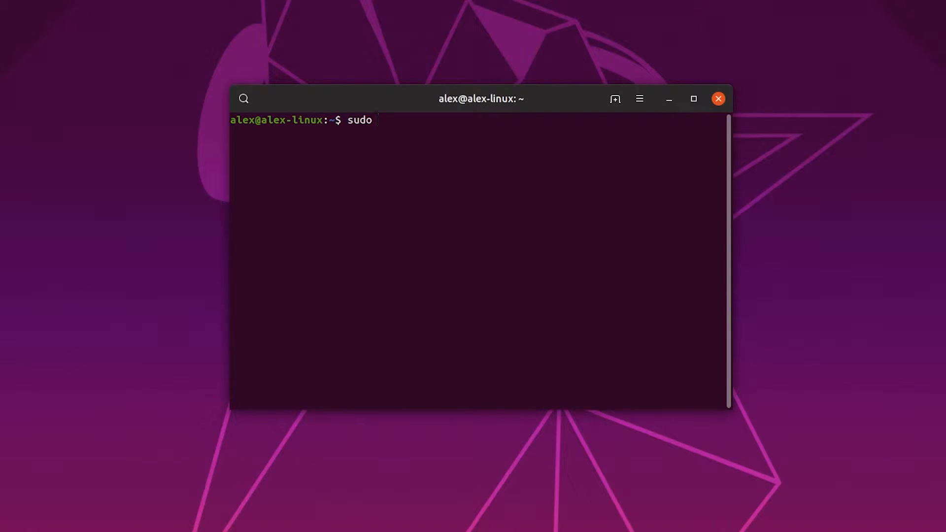
Install dmx-hue 1.3.2 globally with sudo npm install -g dmx-hue
type("npm install")
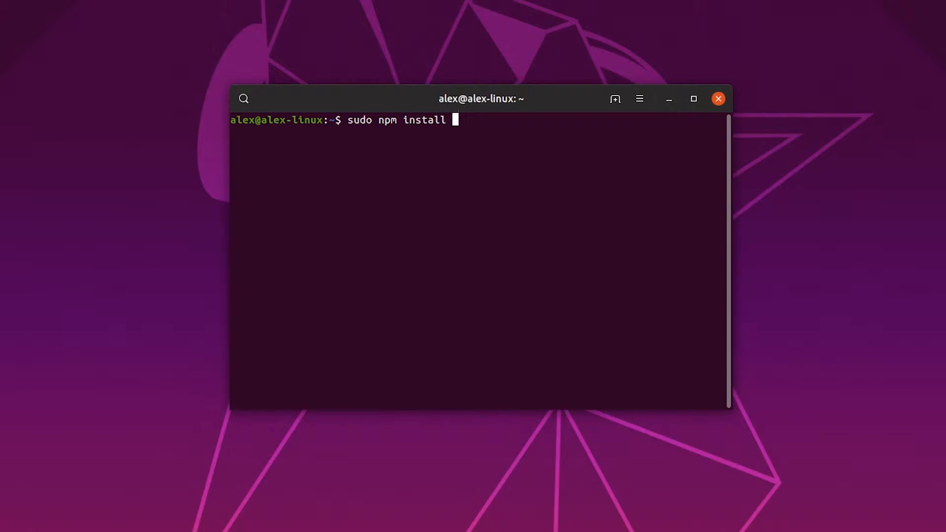
type("-g dmx")
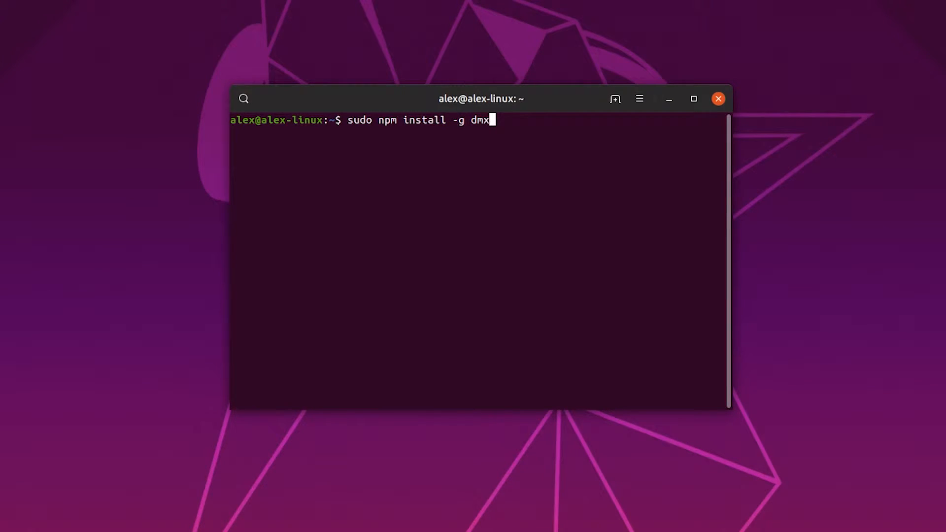
type("-hue")
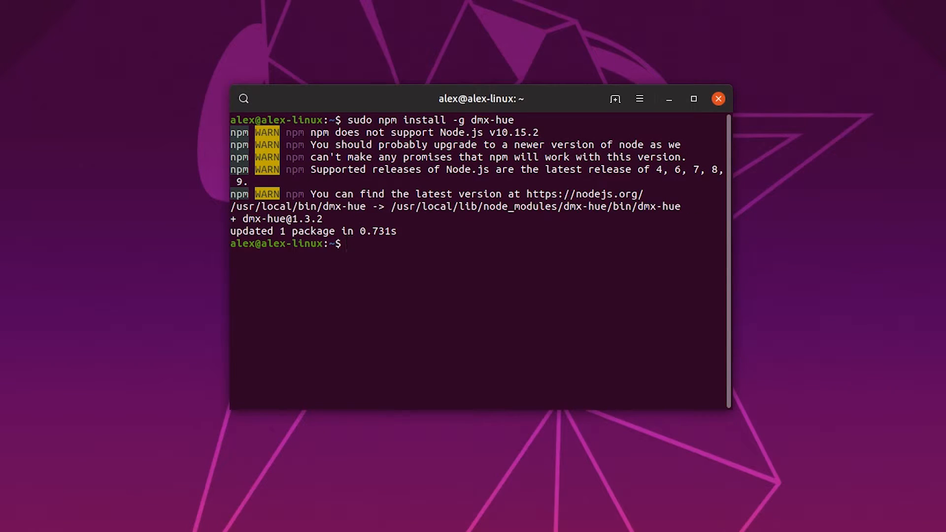
type("d")
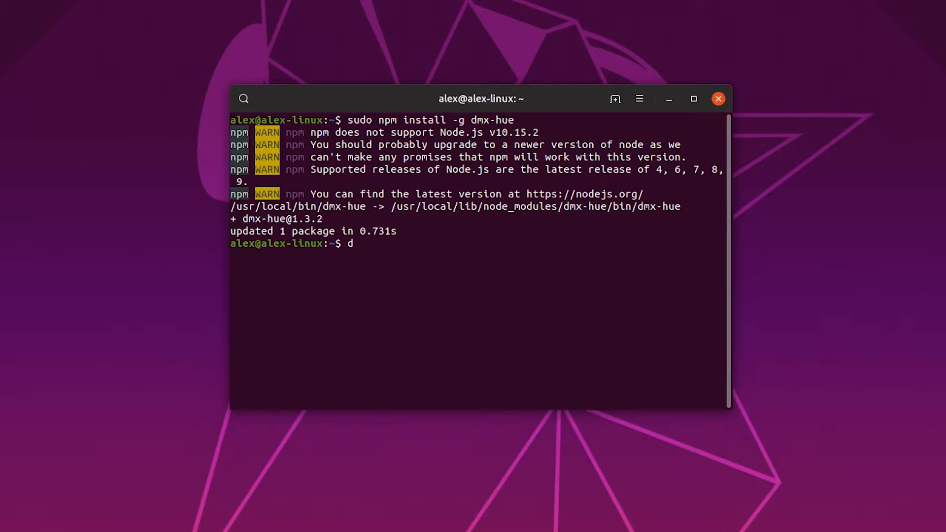
Run dmx-hue setup: address 1, universe 1, 100 ms transitions, Office Roof and Office Desk
type("mx-")
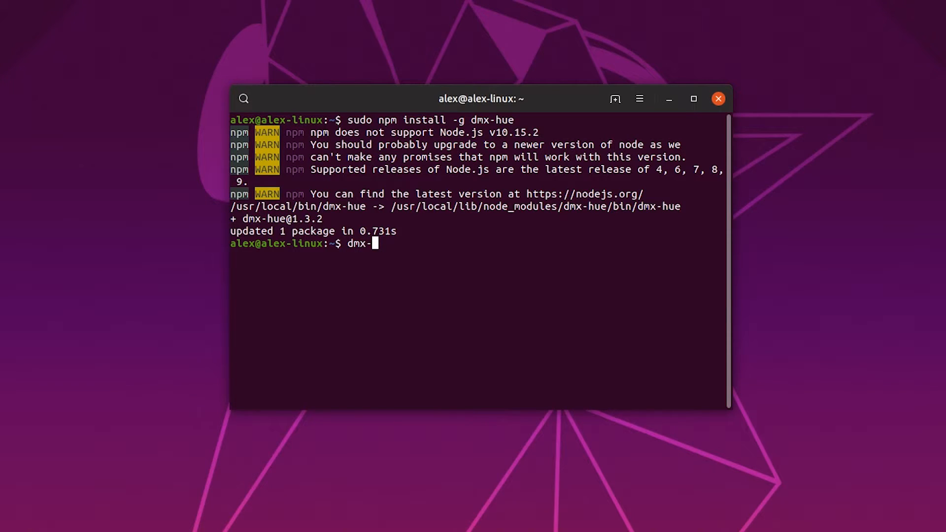
type("hue setup")
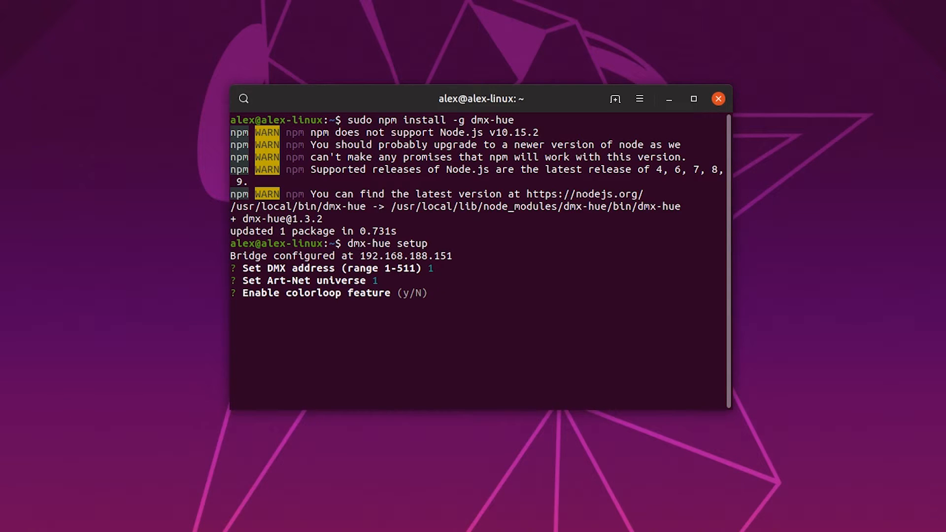
type("n")
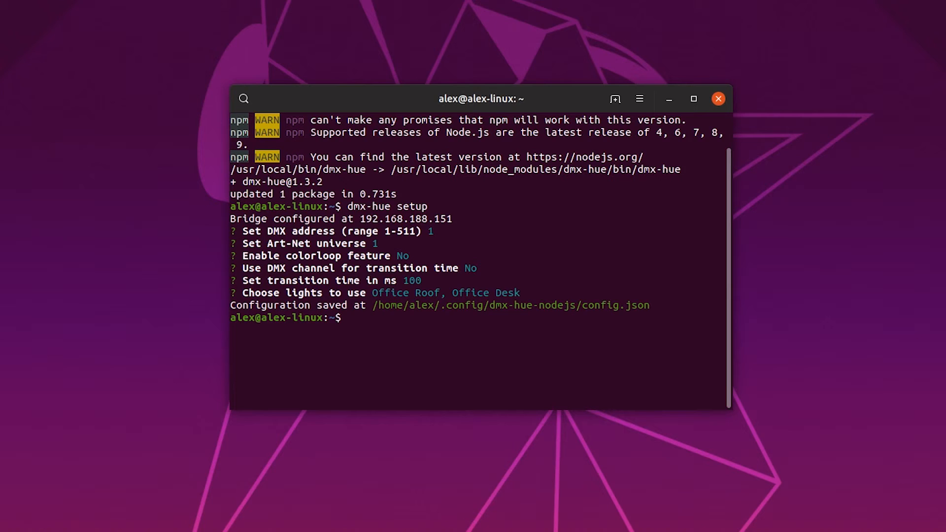
type("clea")
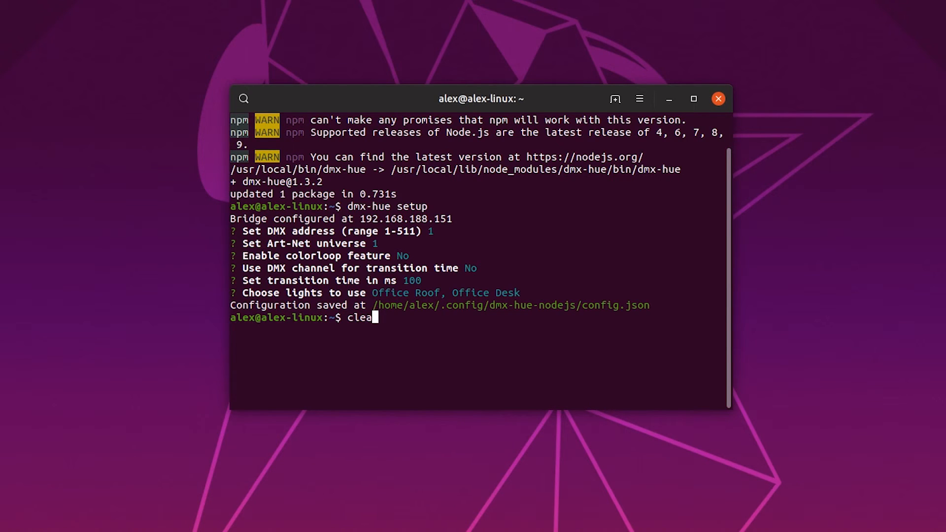